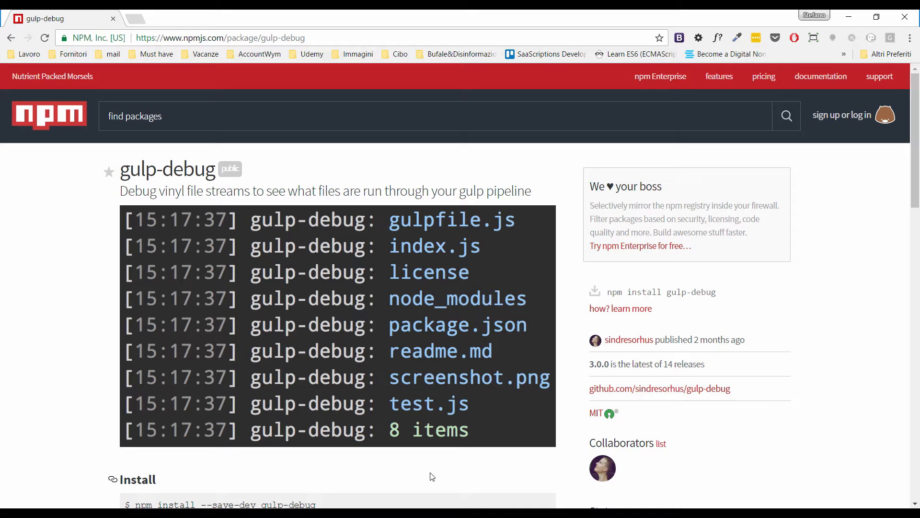
pyautogui.moveTo(412, 440)
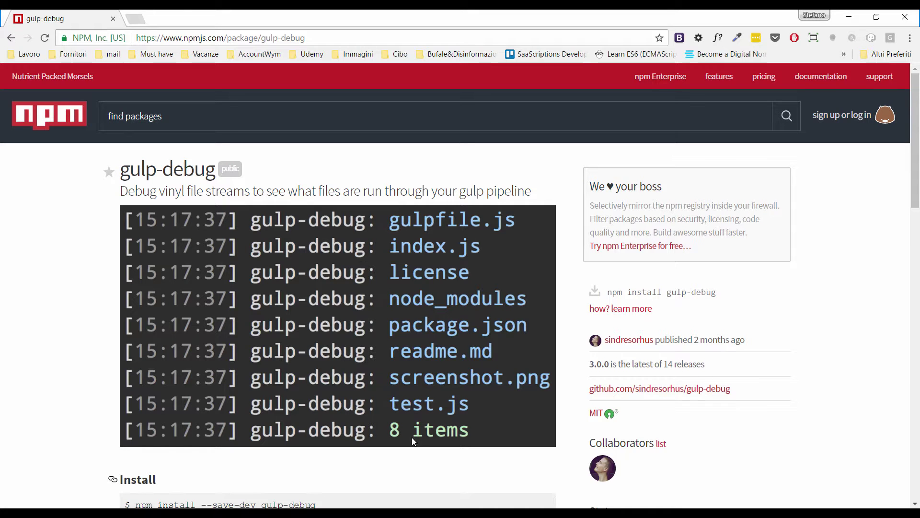
# Run npm install gulp-debug --save-dev to add gulp-debug as a dev dependency.
pyautogui.scroll(-3)
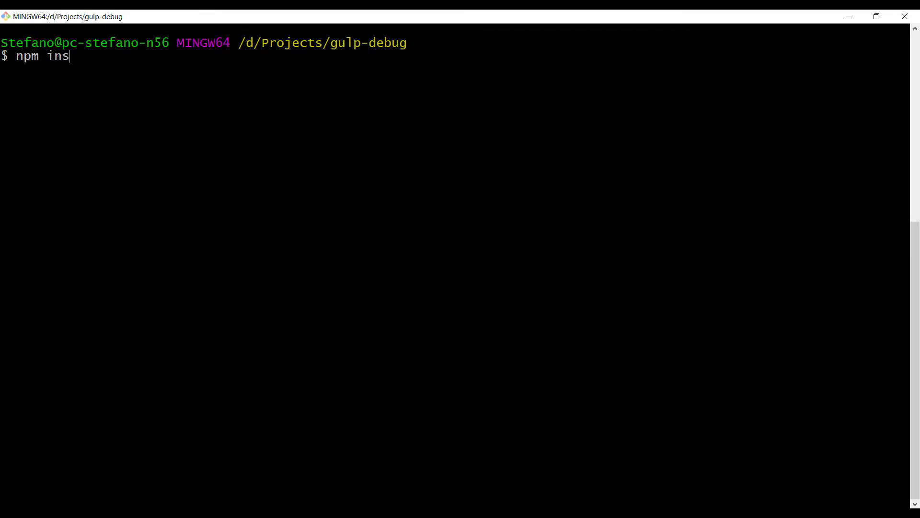
pyautogui.write('tall gulp')
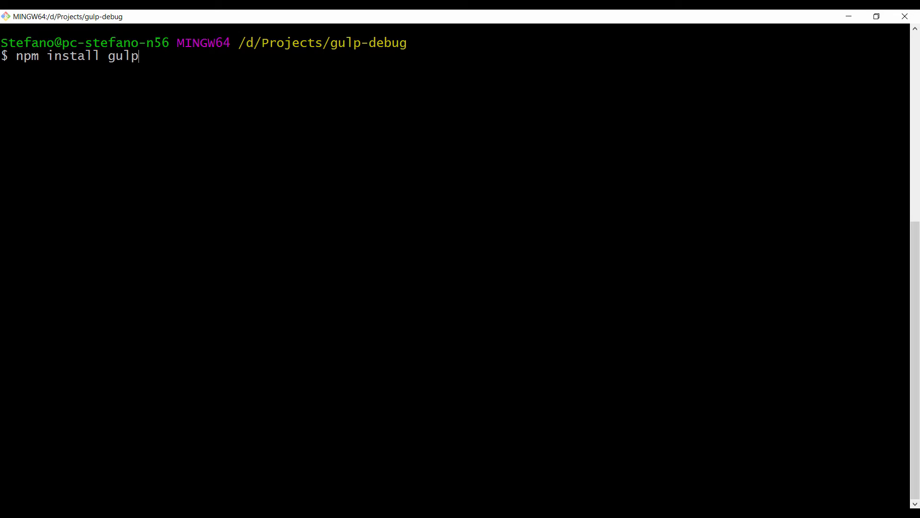
pyautogui.write('-debug')
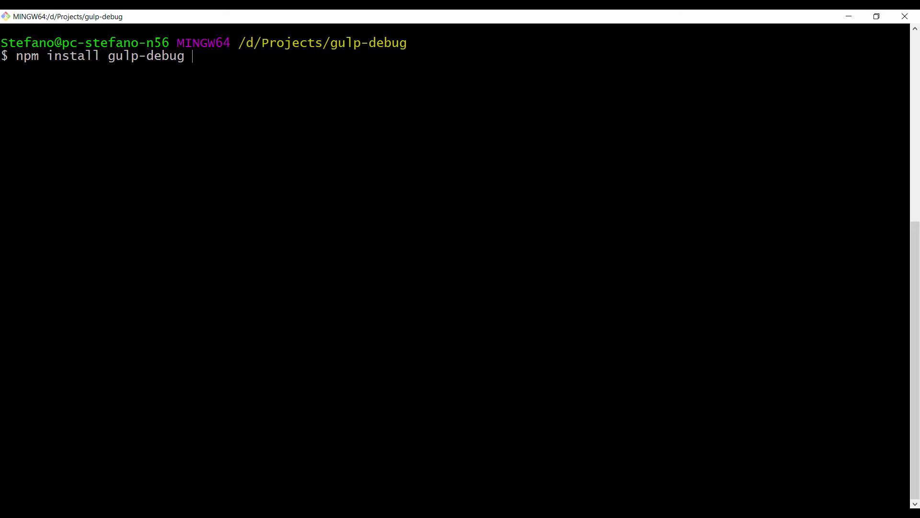
pyautogui.write('--sa')
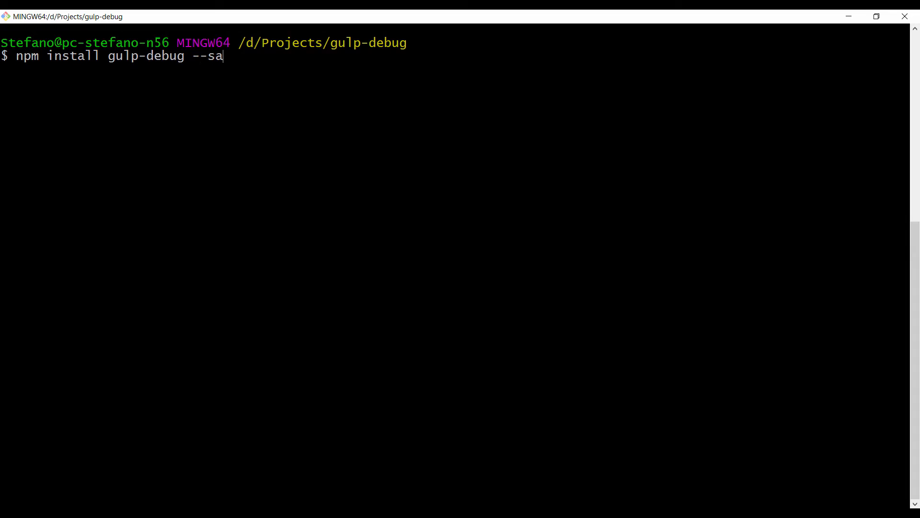
pyautogui.write('ve-dev')
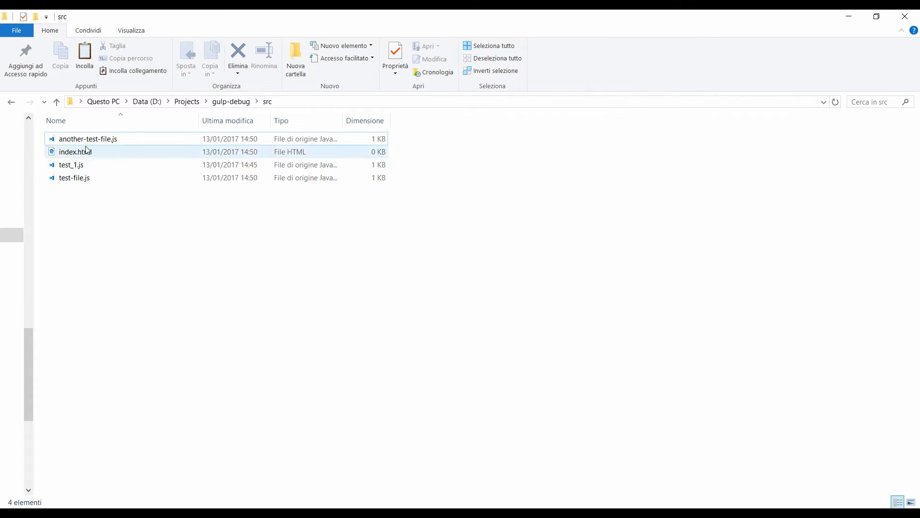
# Show the src folder listing the three JS files and index.html.
pyautogui.click(75, 151)
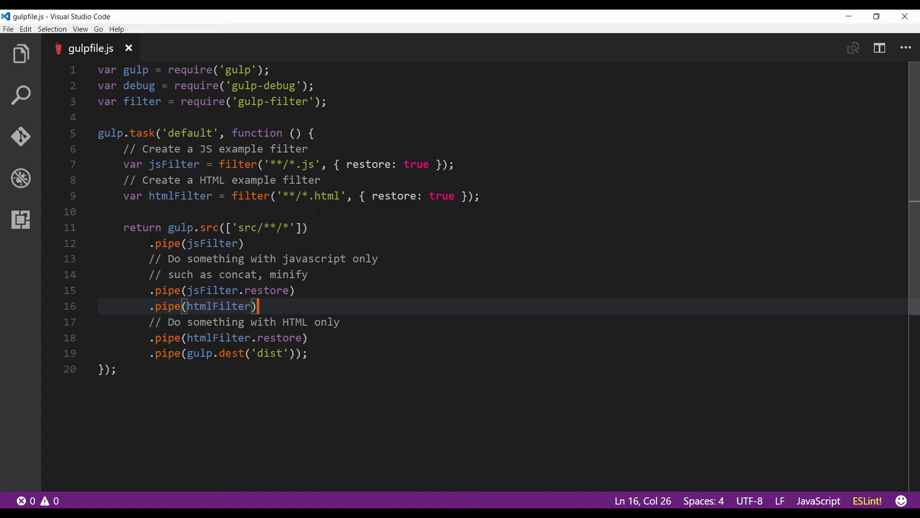
pyautogui.click(240, 228)
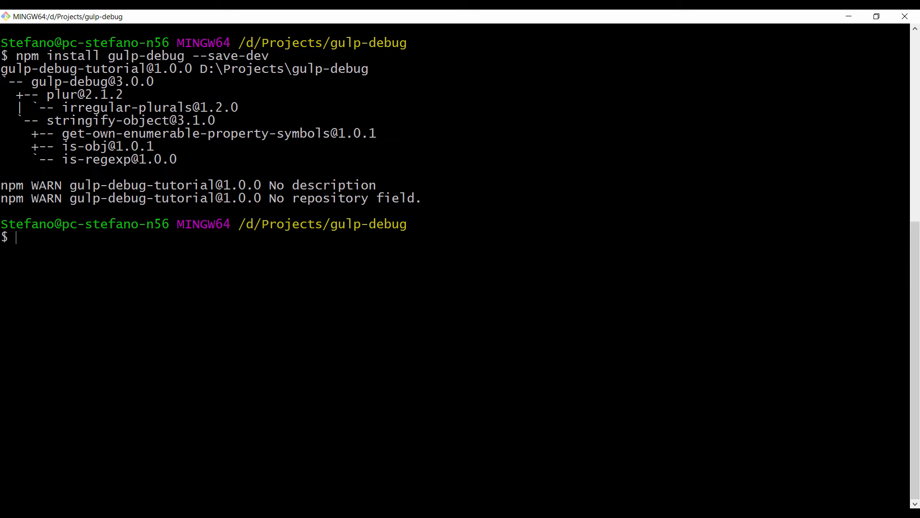
# Run the default gulp task, which completes without listing files.
pyautogui.write("gulp.dest('dist'));")
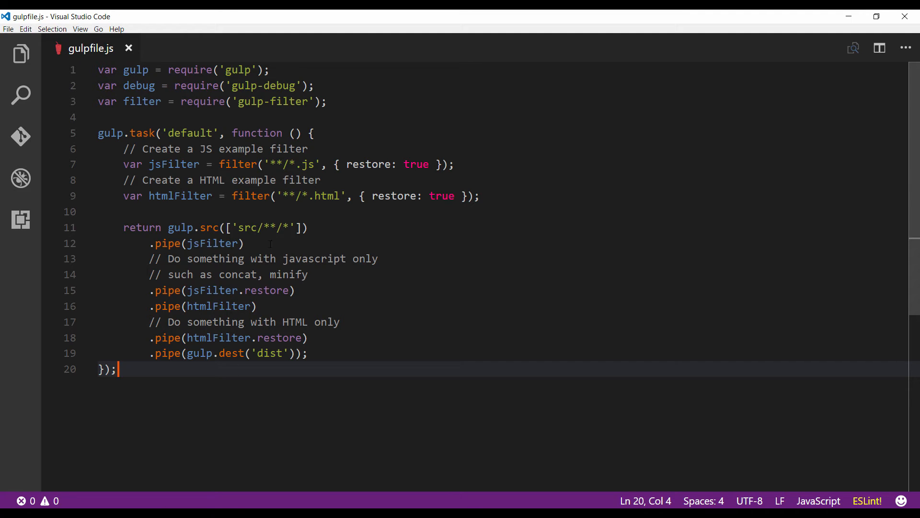
# Add .pipe(debug({title: 'All files'})) after the gulp.src call.
pyautogui.press('Enter')
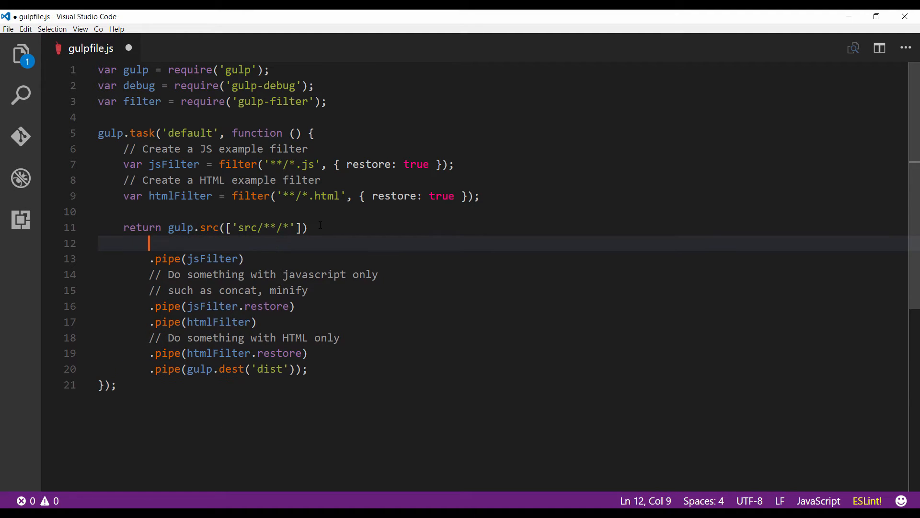
pyautogui.write('.p')
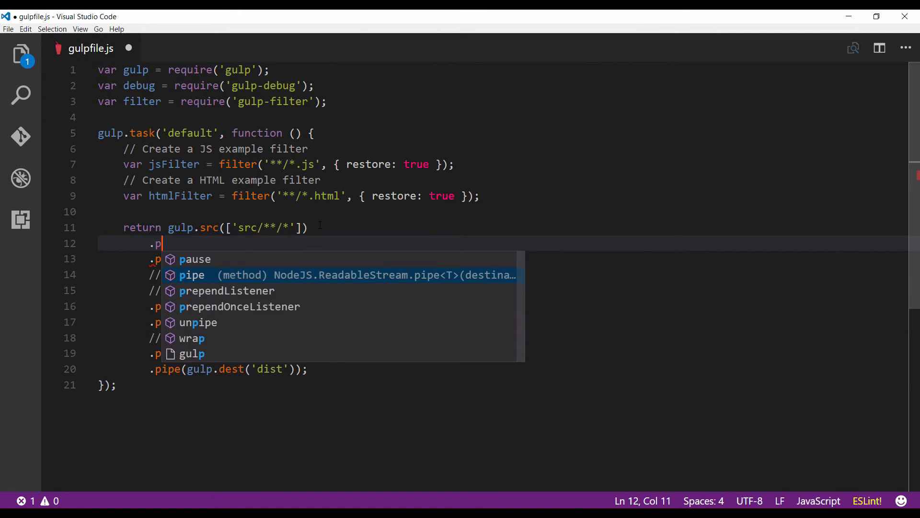
pyautogui.write('ip')
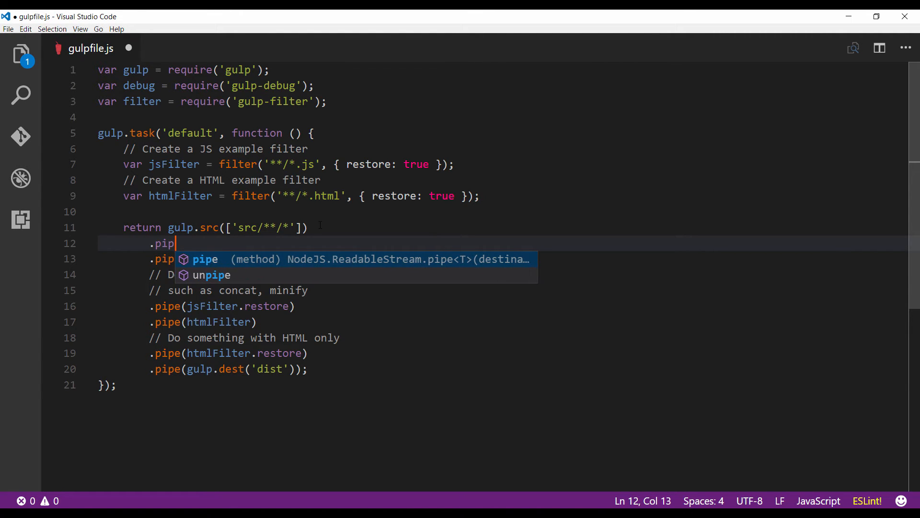
pyautogui.write('e(debug(')
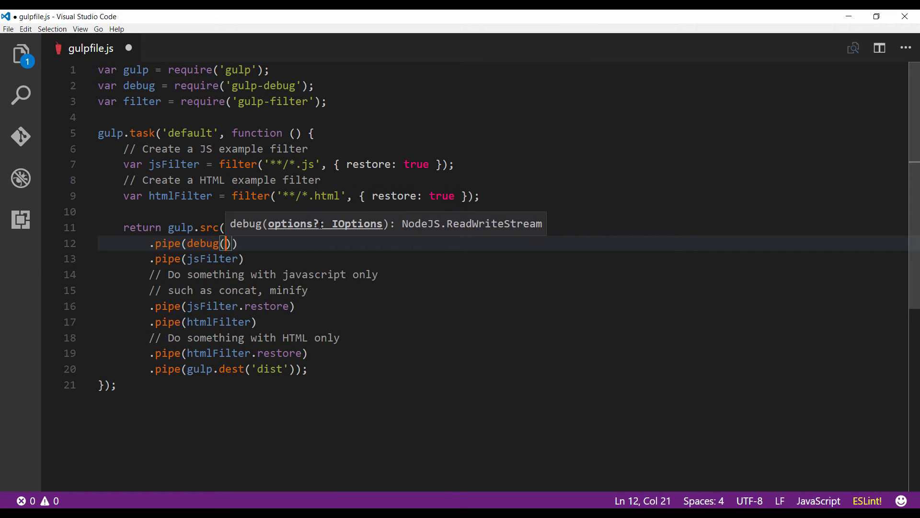
pyautogui.write('{')
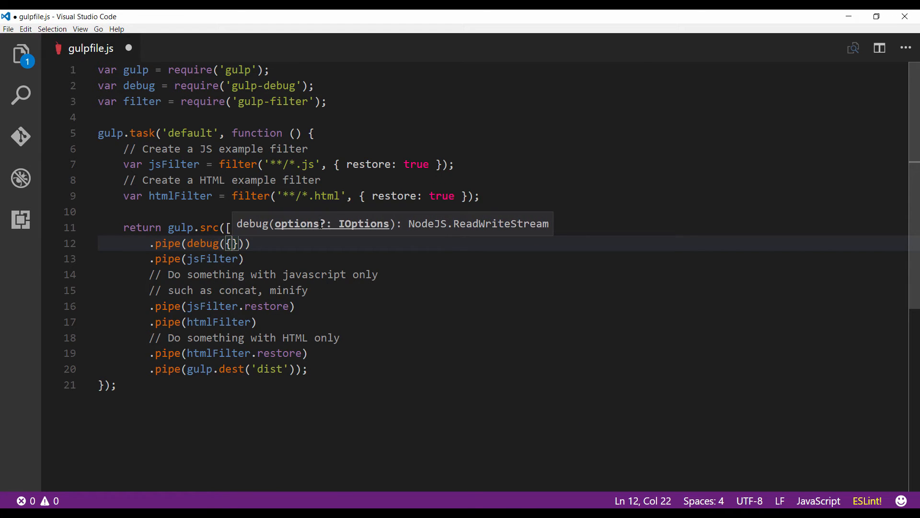
pyautogui.write('title:')
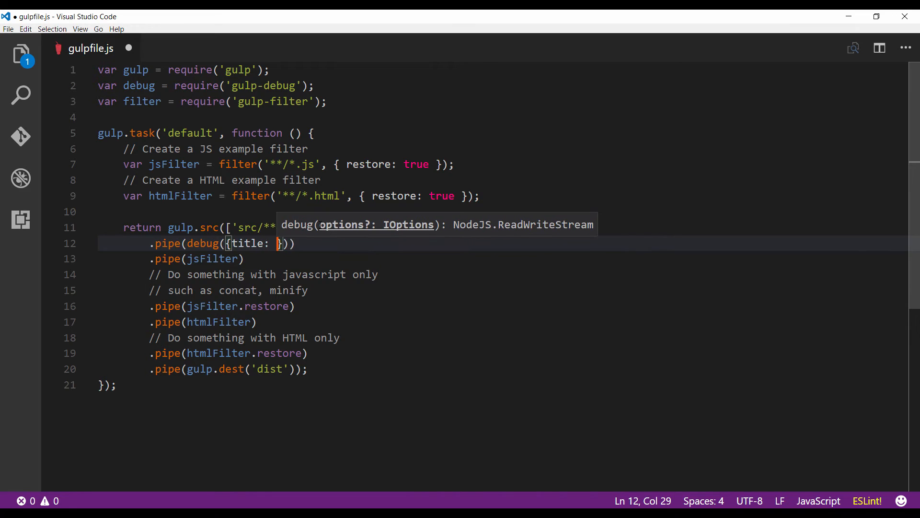
pyautogui.write("'All '")
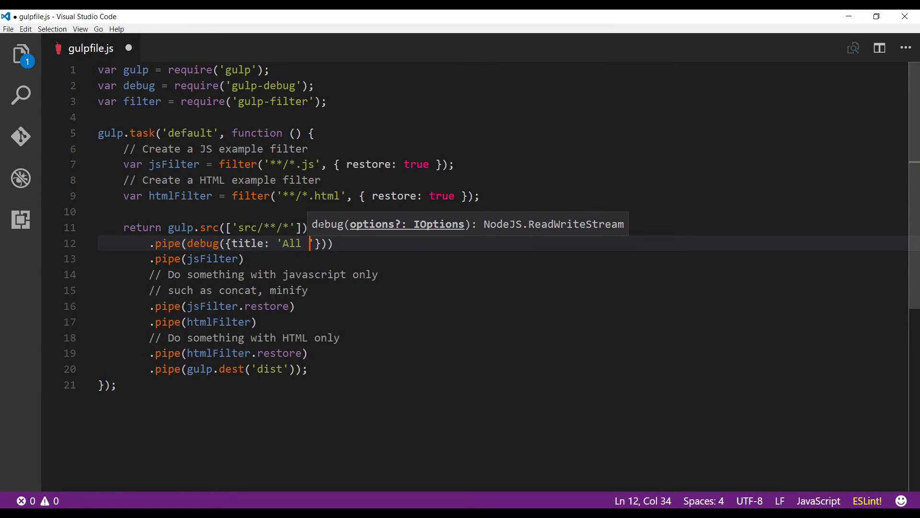
pyautogui.write('files')
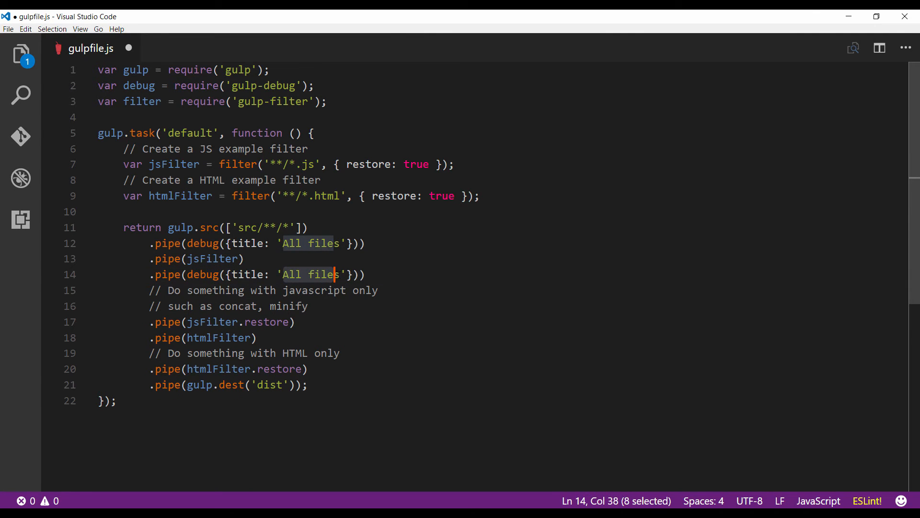
# Add matching debug pipes after the filters, titled 'JS files' and 'HTML files'.
pyautogui.write('JS')
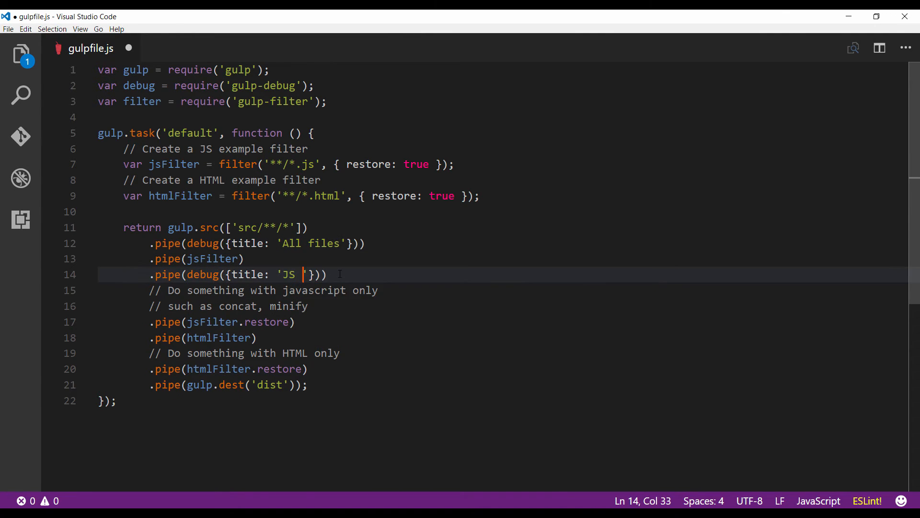
pyautogui.write('files')
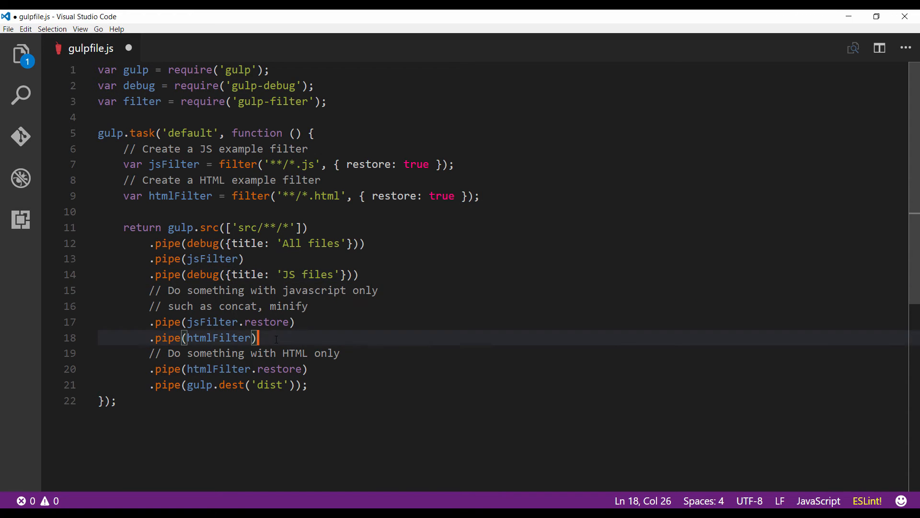
pyautogui.write(".pipe(debug({title: 'All files'}))")
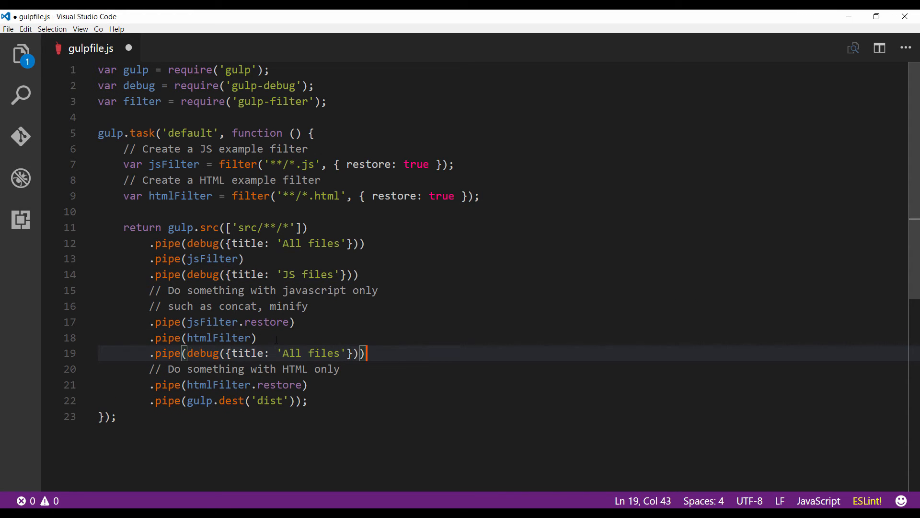
pyautogui.click(289, 353)
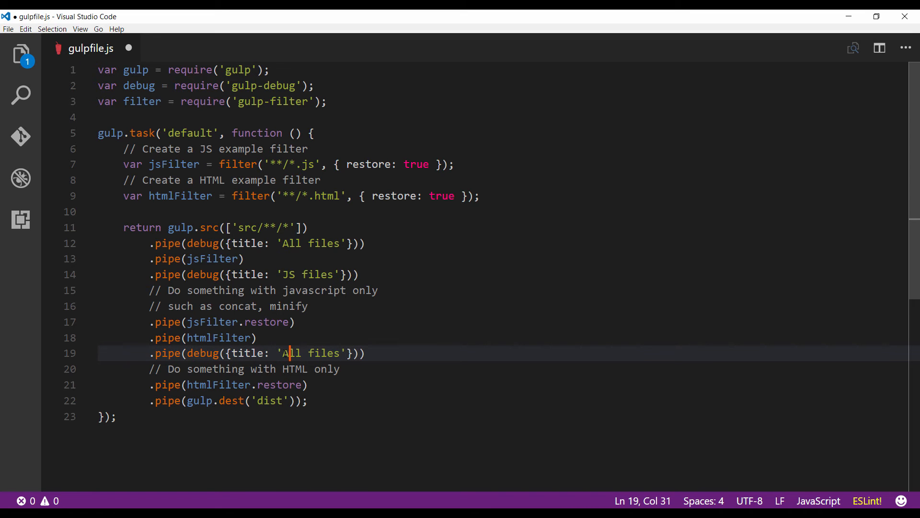
pyautogui.write('HTML')
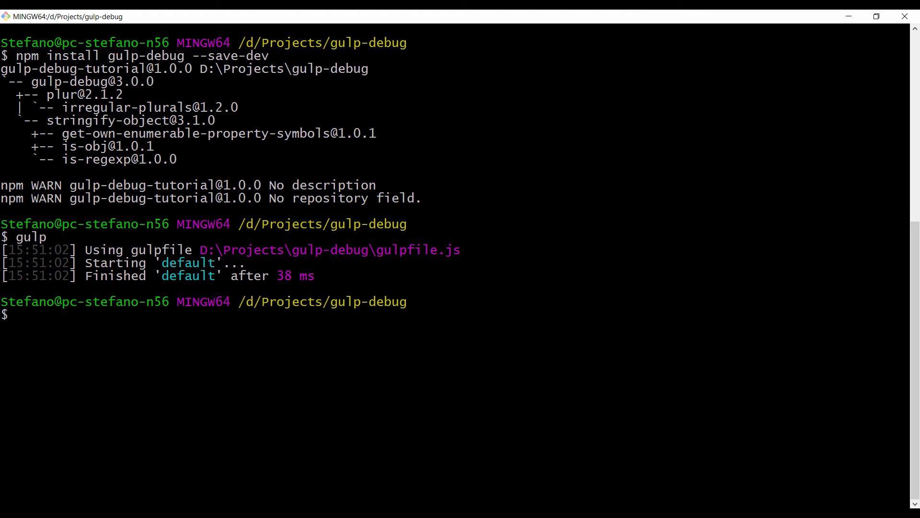
# Rerun gulp so it lists files under each title with 4, 3 and 1 items.
pyautogui.write('gulp')
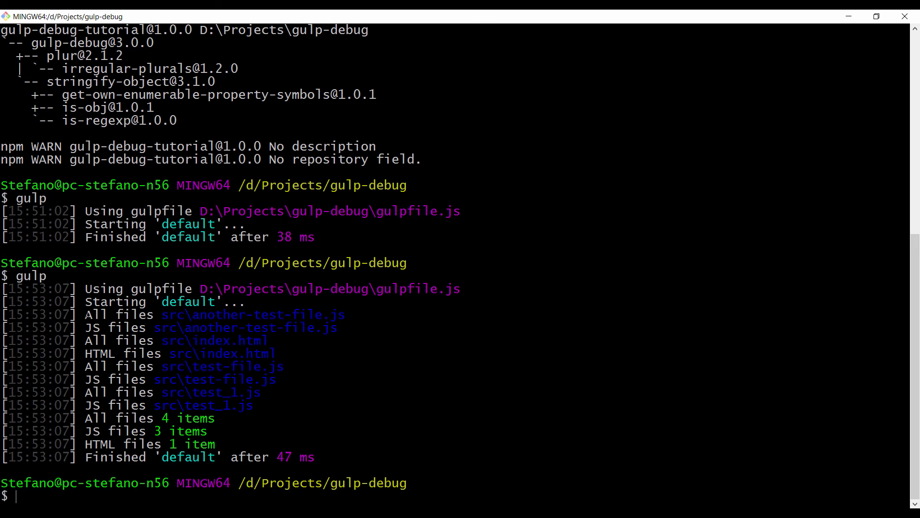
pyautogui.doubleClick(119, 313)
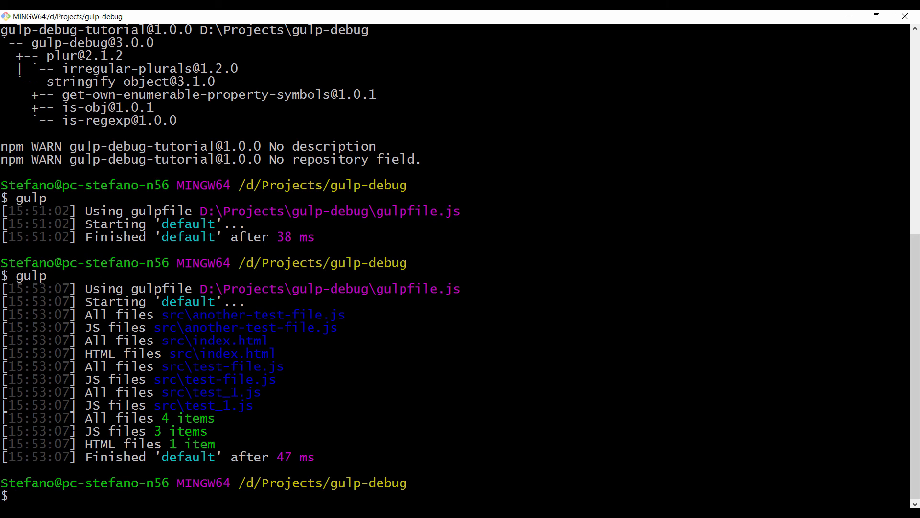
pyautogui.doubleClick(107, 418)
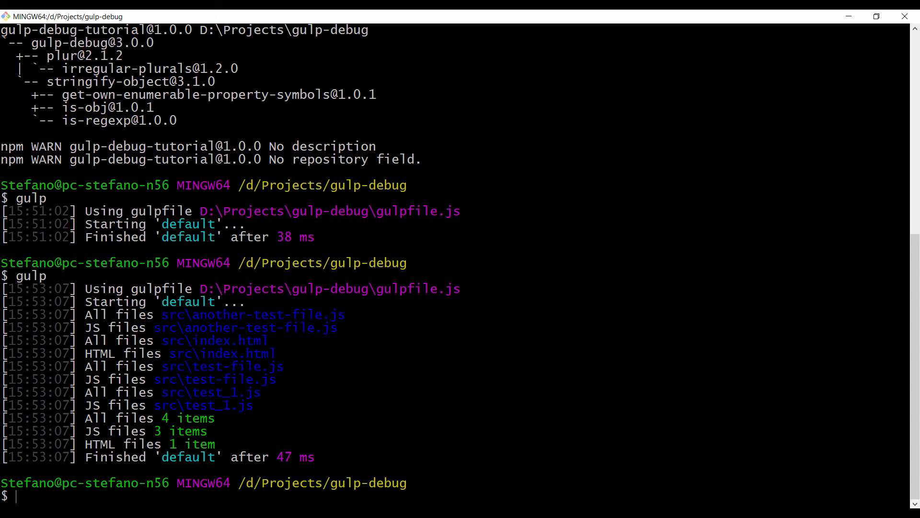
pyautogui.doubleClick(245, 327)
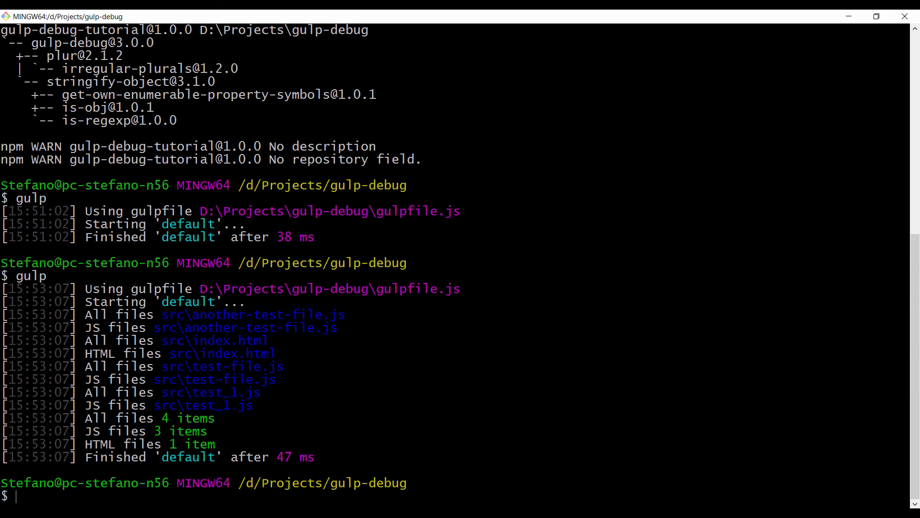
pyautogui.doubleClick(244, 404)
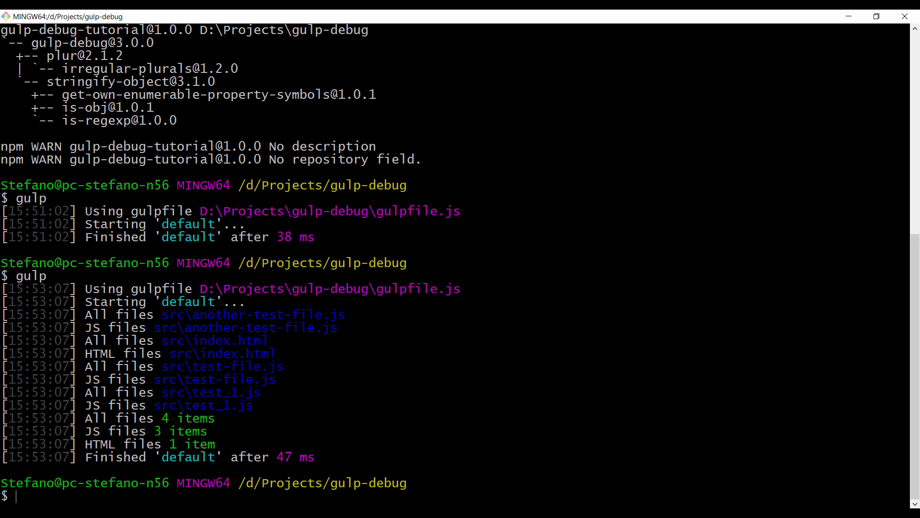
pyautogui.doubleClick(174, 432)
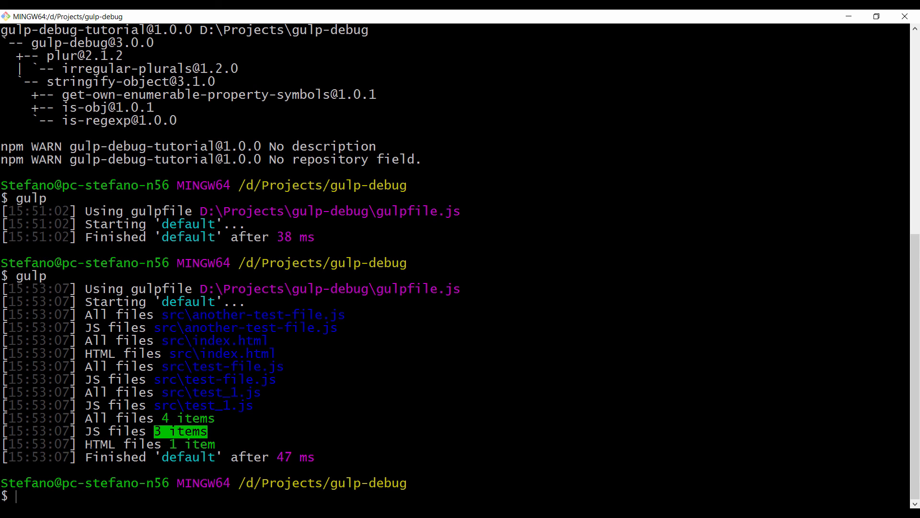